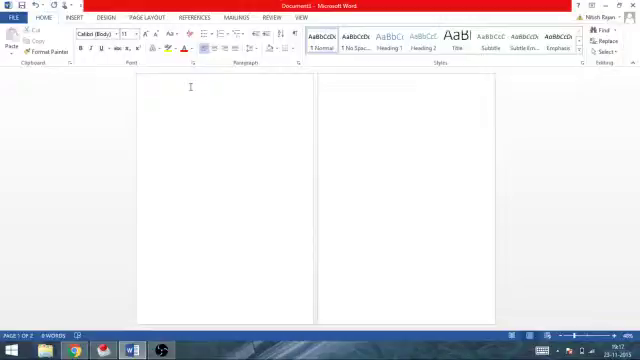
# Review the Page Layout orientation choices and leave both pages portrait.
pyautogui.click(142, 17)
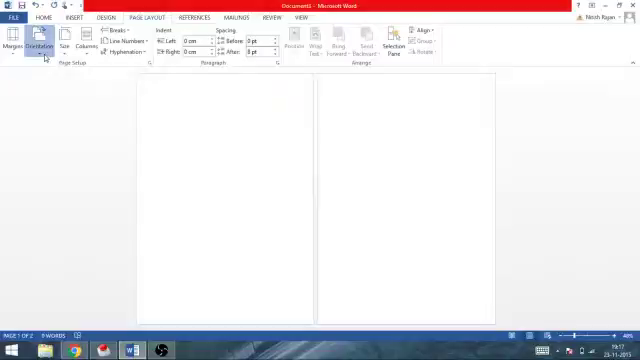
pyautogui.click(41, 42)
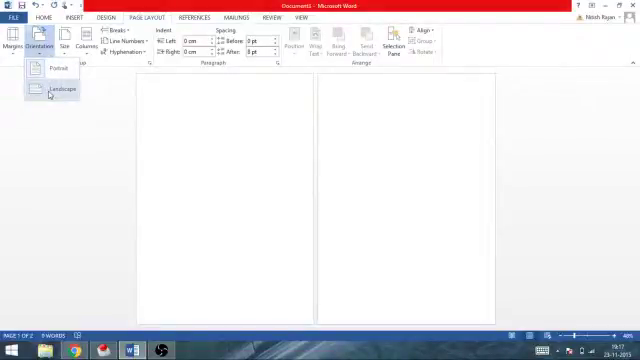
pyautogui.click(61, 88)
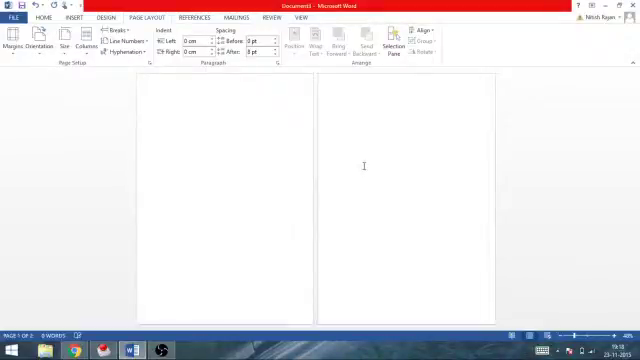
pyautogui.moveTo(328, 208)
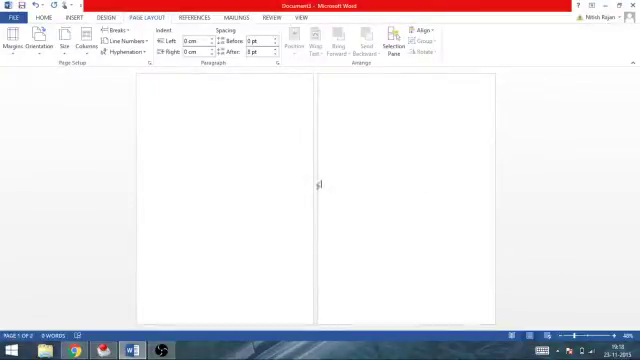
pyautogui.moveTo(253, 123)
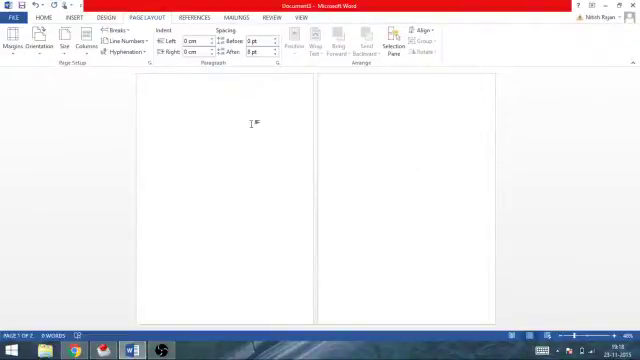
# Place the insertion point in the first page.
pyautogui.click(121, 32)
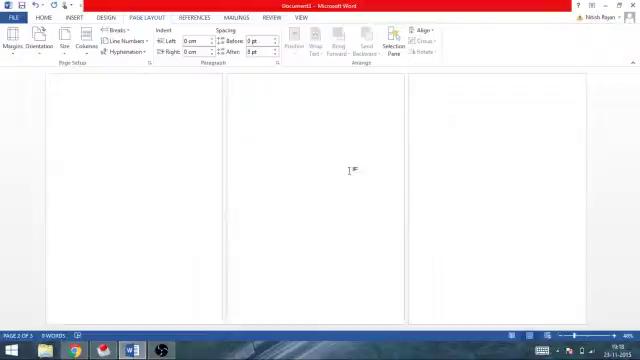
pyautogui.moveTo(415, 180)
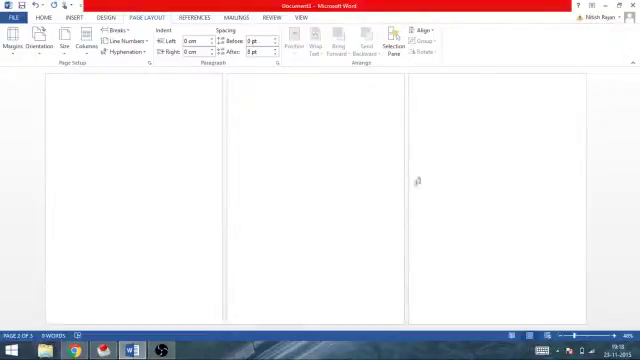
pyautogui.moveTo(313, 142)
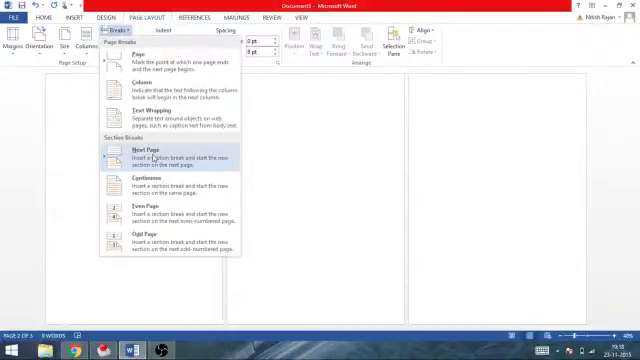
# Insert a Next Page section break, bringing the document to four pages.
pyautogui.click(131, 150)
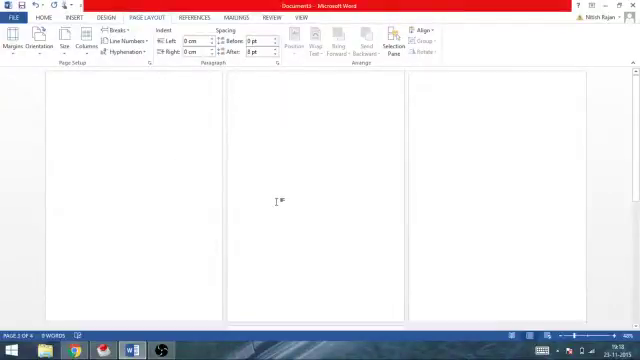
pyautogui.moveTo(495, 158)
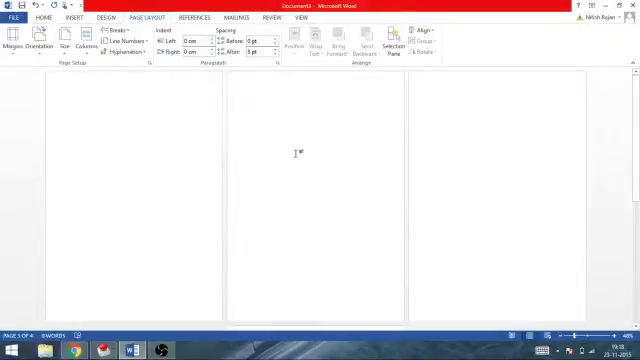
# Set the second page to Landscape orientation, keeping neighbouring pages portrait.
pyautogui.click(46, 44)
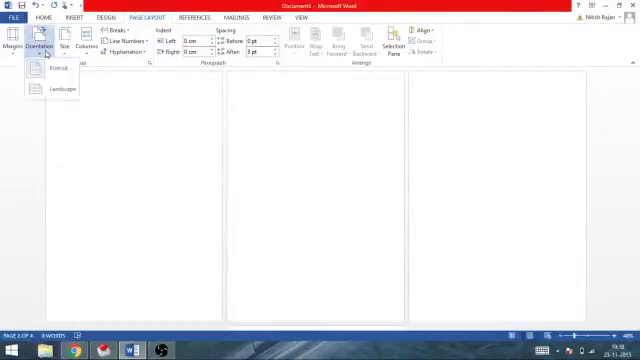
pyautogui.moveTo(60, 94)
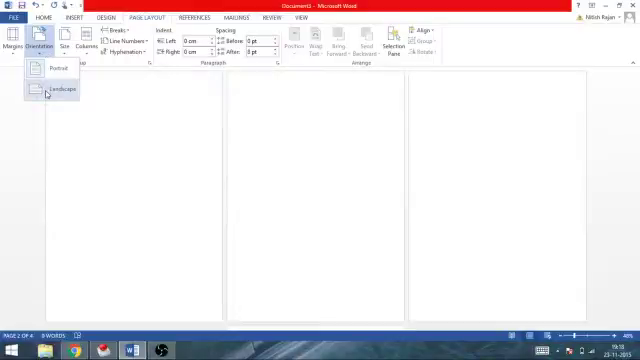
pyautogui.click(58, 88)
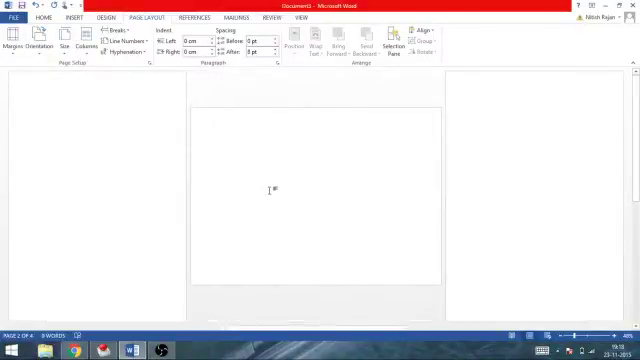
pyautogui.moveTo(527, 181)
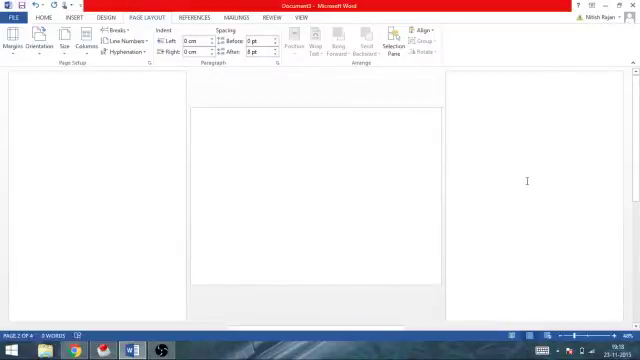
pyautogui.moveTo(420, 190)
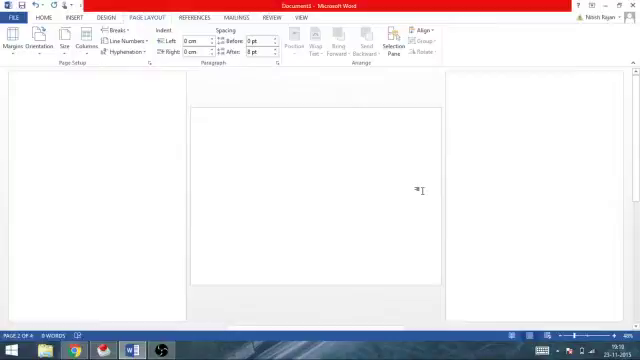